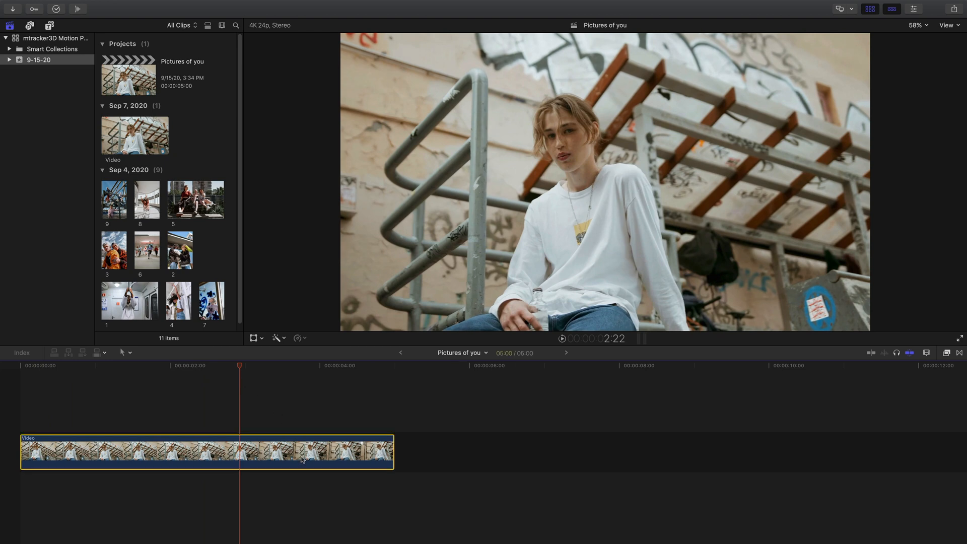
pyautogui.moveTo(820, 376)
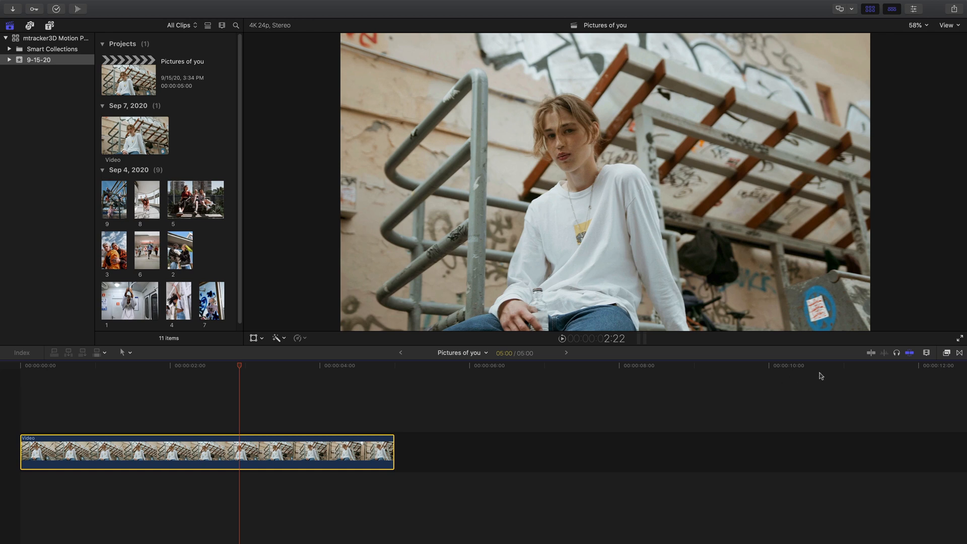
# Apply mTracker 3D from the MotionVFX effects onto the street video clip.
pyautogui.click(946, 352)
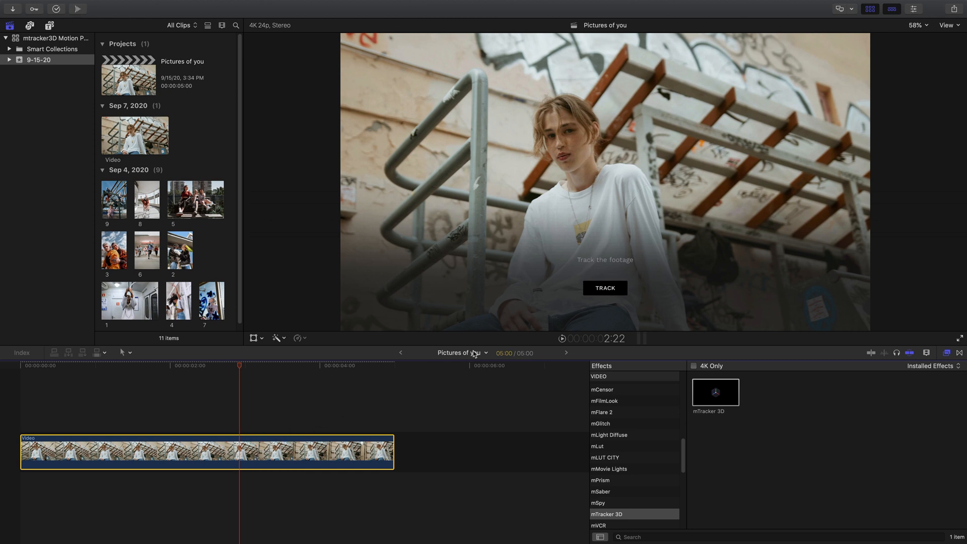
# Start the mTracker 3D camera track from the TRACK button in the viewer overlay.
pyautogui.click(604, 288)
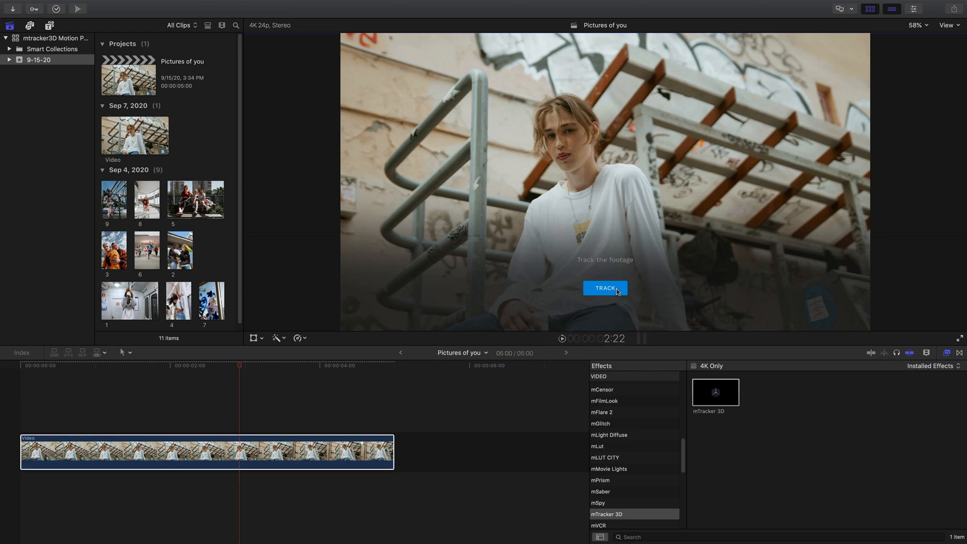
pyautogui.click(604, 287)
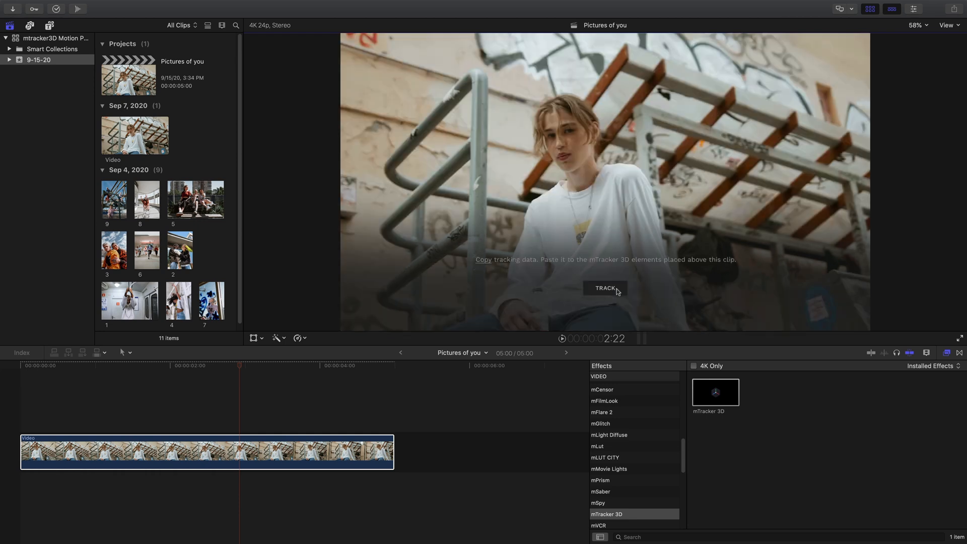
pyautogui.moveTo(776, 339)
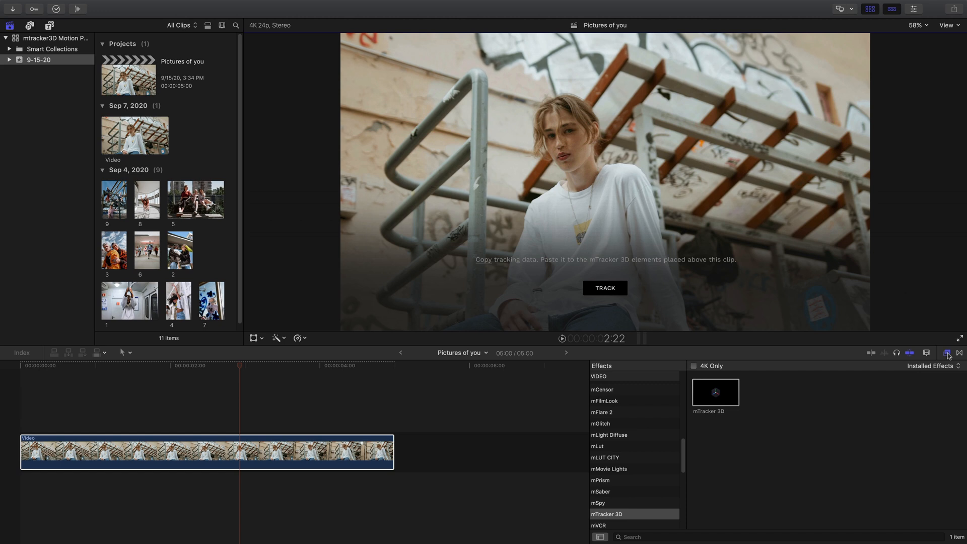
# Close the Effects browser and copy the tracking data via COPY TRACK in the Inspector.
pyautogui.click(947, 353)
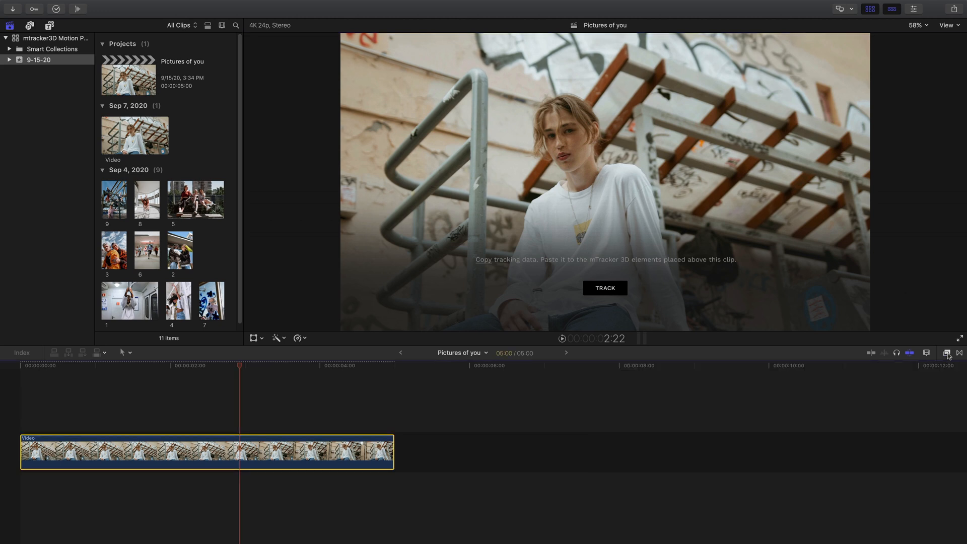
pyautogui.moveTo(879, 73)
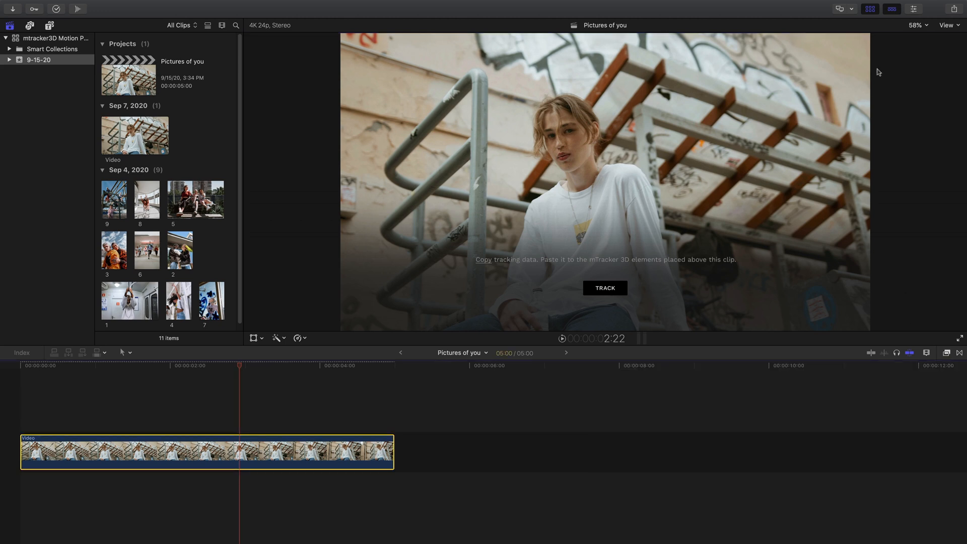
pyautogui.click(914, 10)
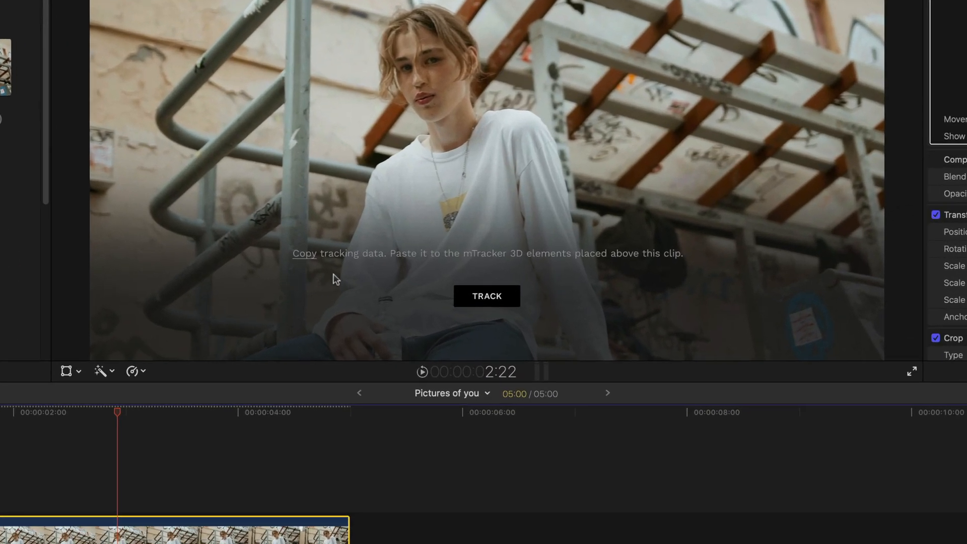
pyautogui.moveTo(497, 272)
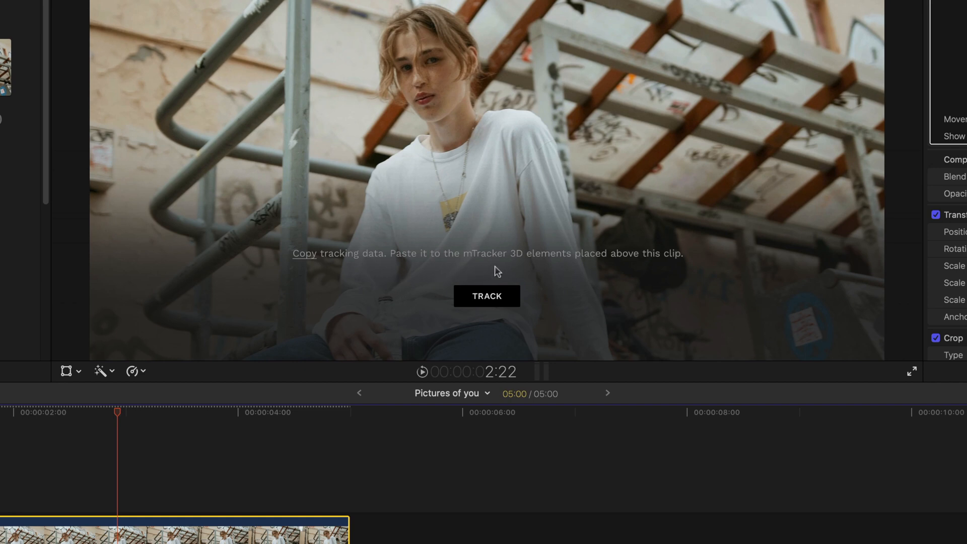
pyautogui.moveTo(626, 268)
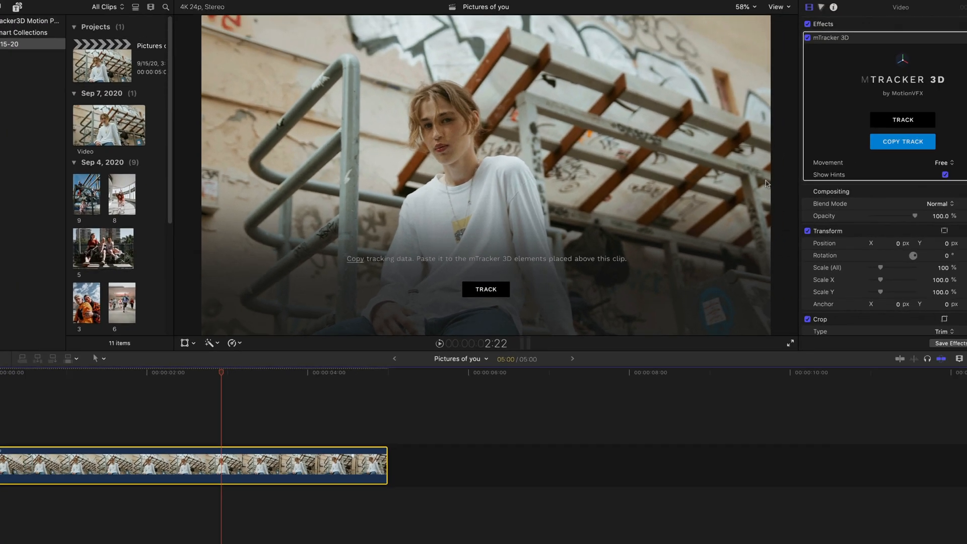
pyautogui.click(873, 150)
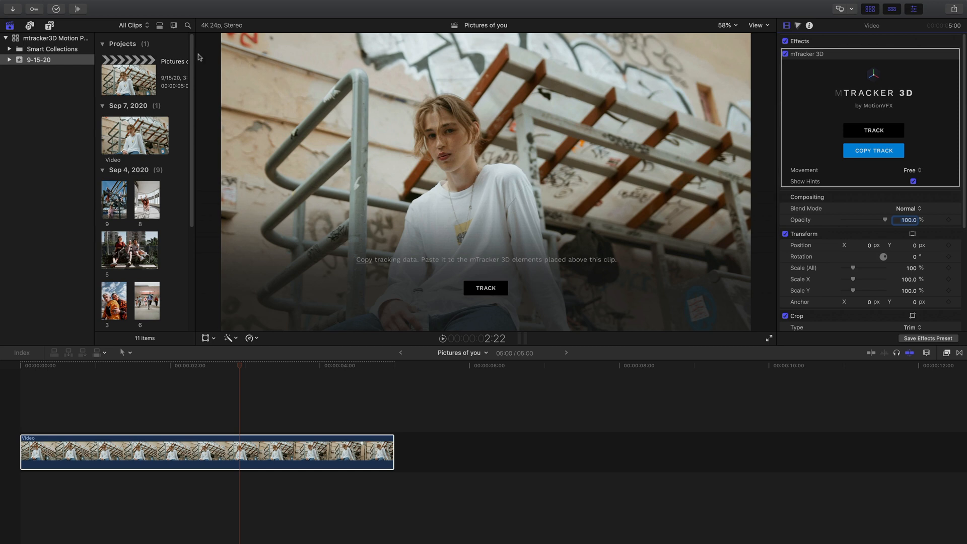
pyautogui.moveTo(49, 25)
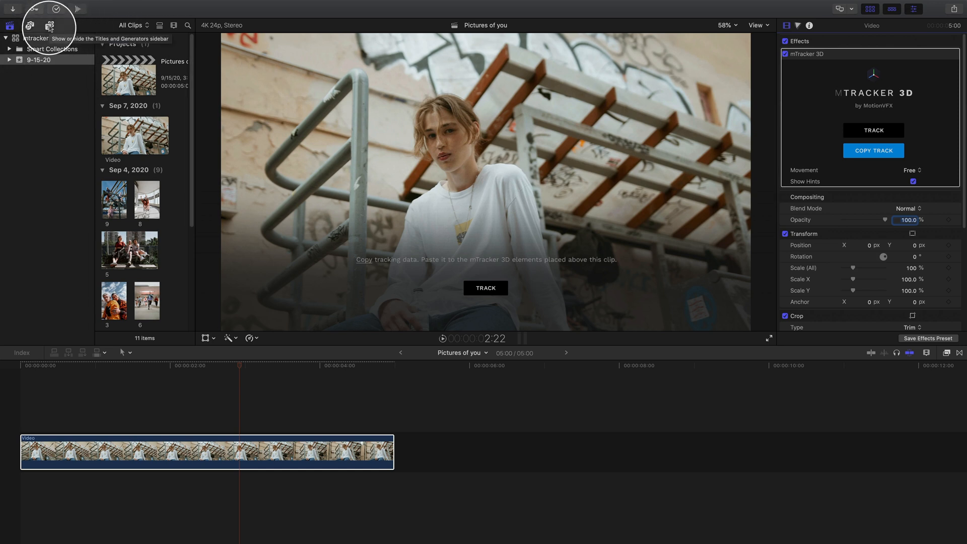
# Add the mTracker 3D Drop Zone Picture title above the video clip from the Titles sidebar.
pyautogui.click(50, 25)
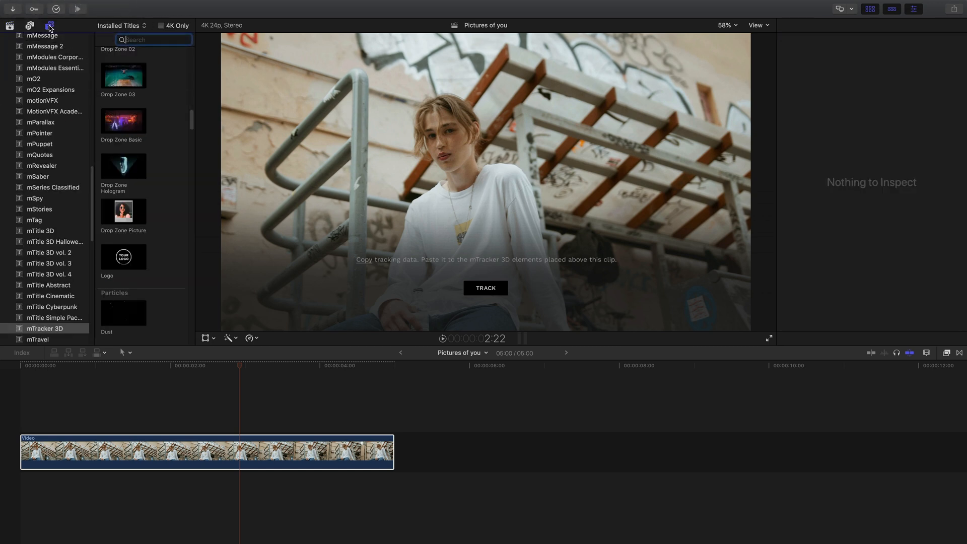
pyautogui.click(44, 329)
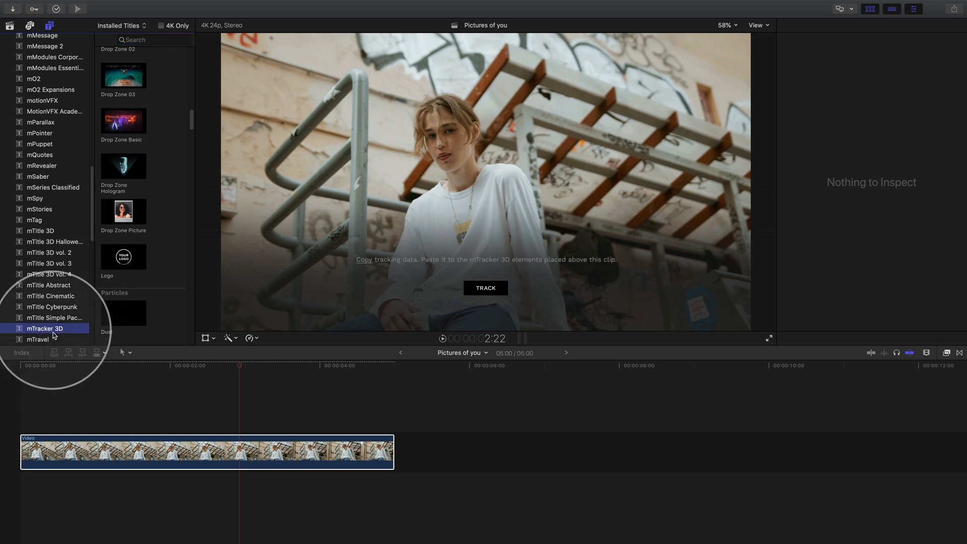
pyautogui.scroll(-3)
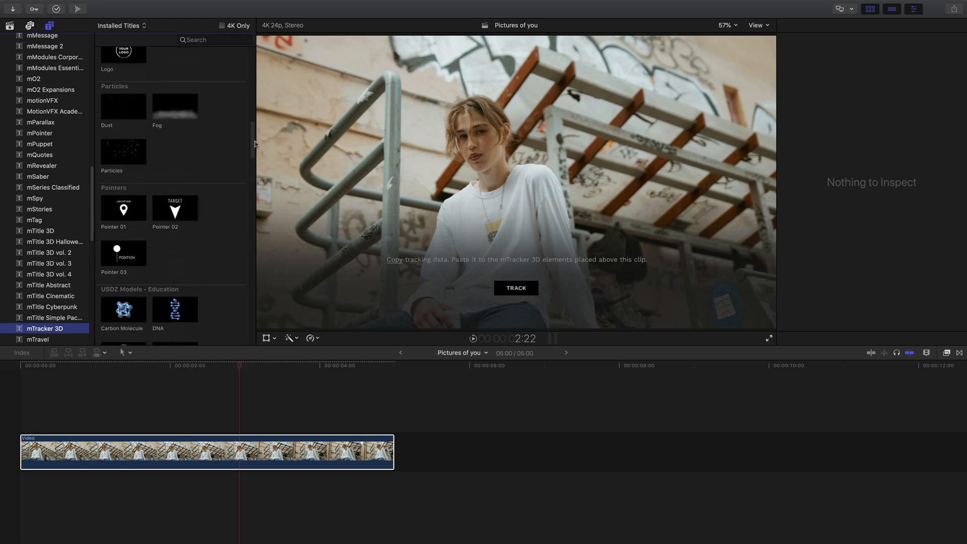
pyautogui.scroll(3)
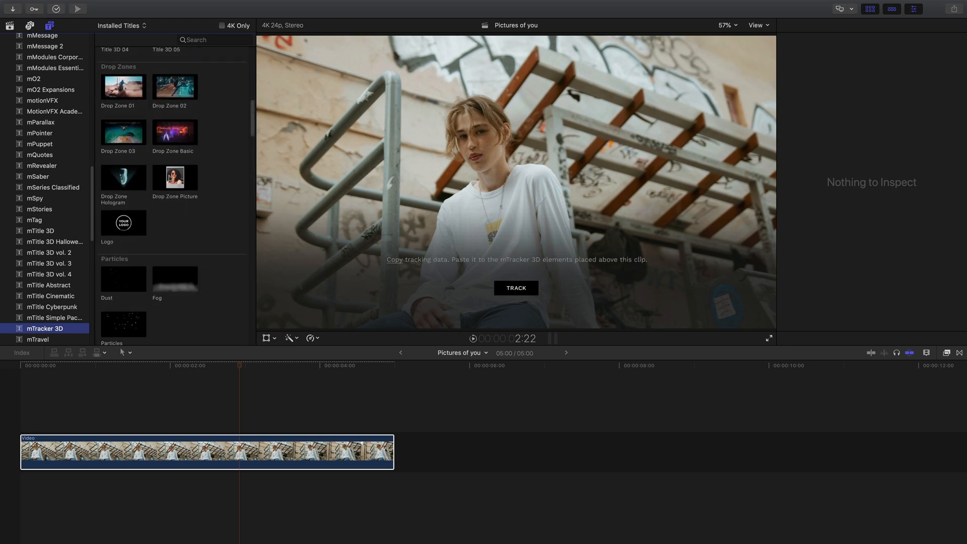
pyautogui.click(174, 177)
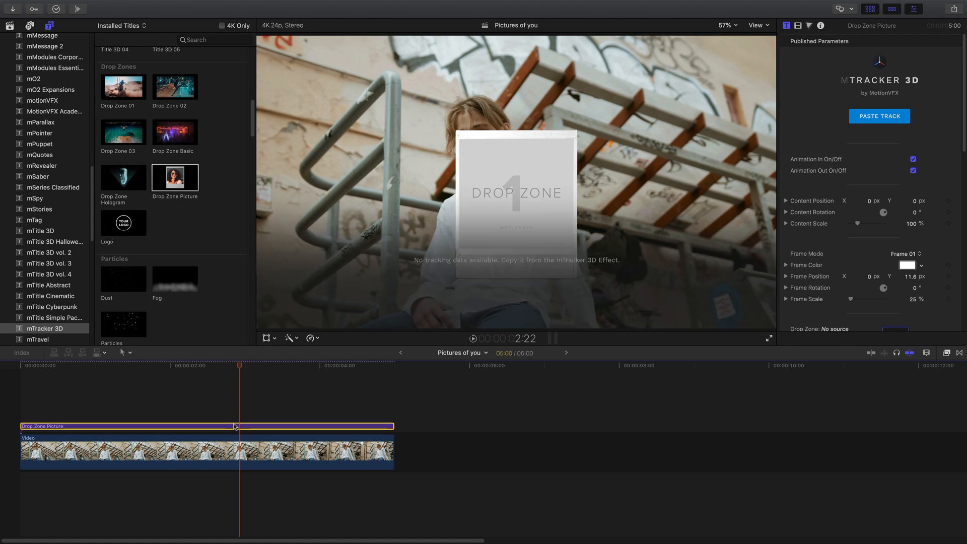
pyautogui.moveTo(551, 250)
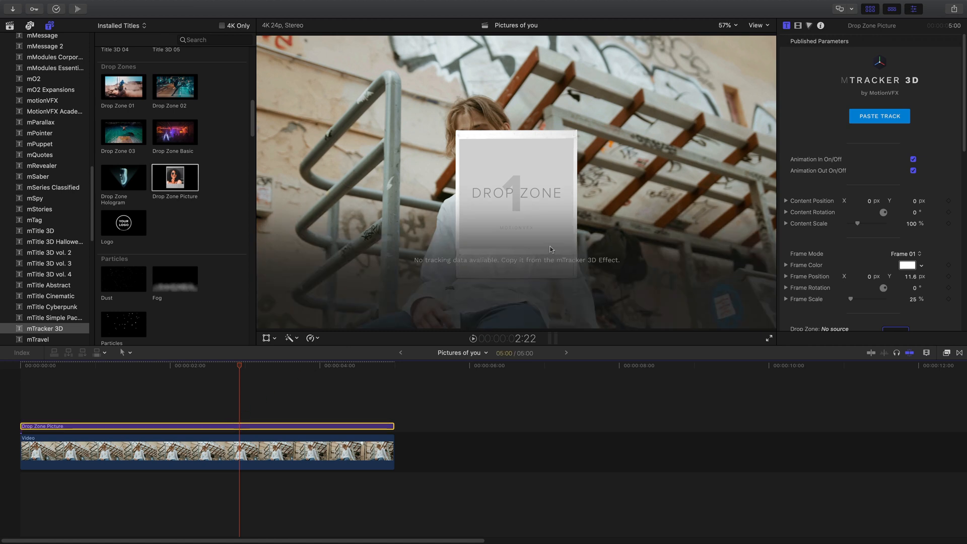
pyautogui.moveTo(879, 116)
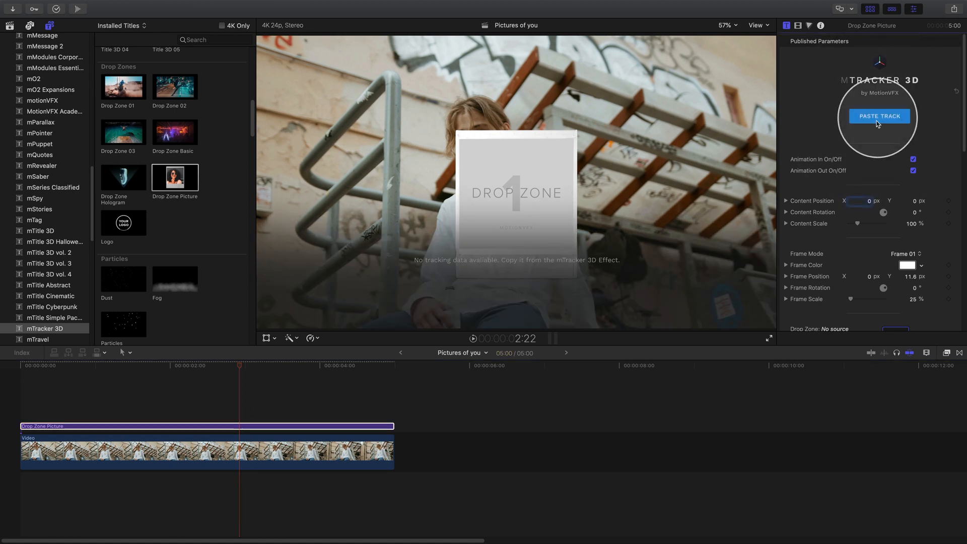
# Paste the copied track into the title and dismiss the 'Tracking data saved successfully' alert.
pyautogui.click(879, 116)
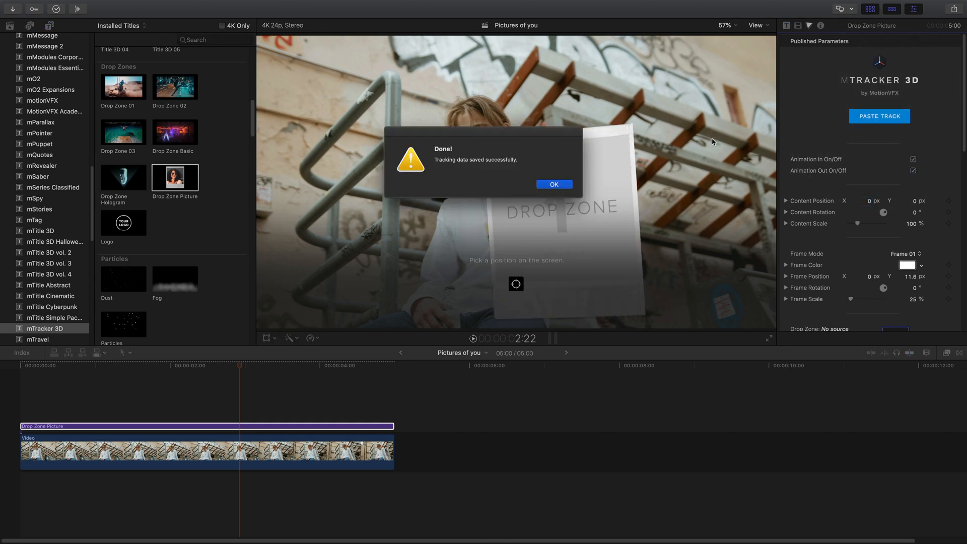
pyautogui.click(553, 185)
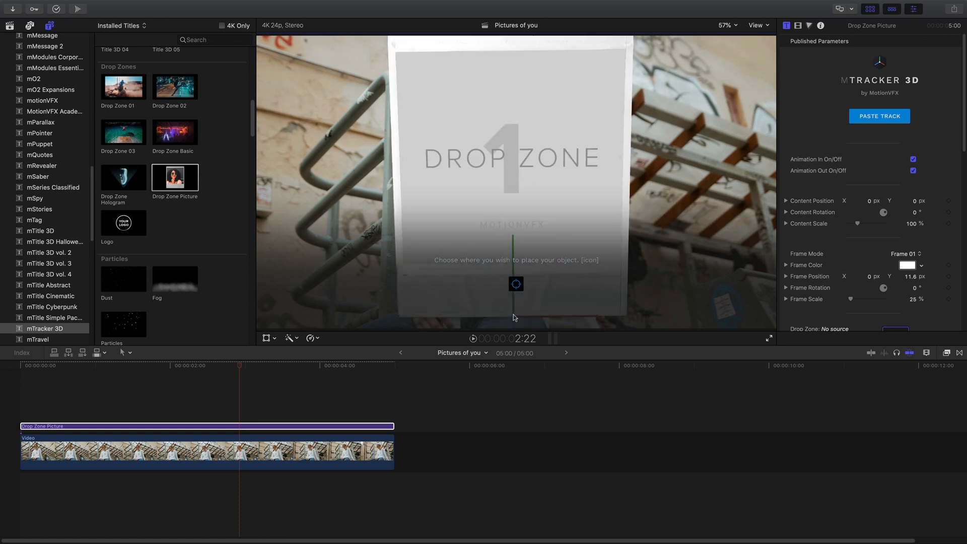
# Place the polaroid on a tracked spot below the subject, Content Scale 13%, playhead back to start.
pyautogui.click(516, 284)
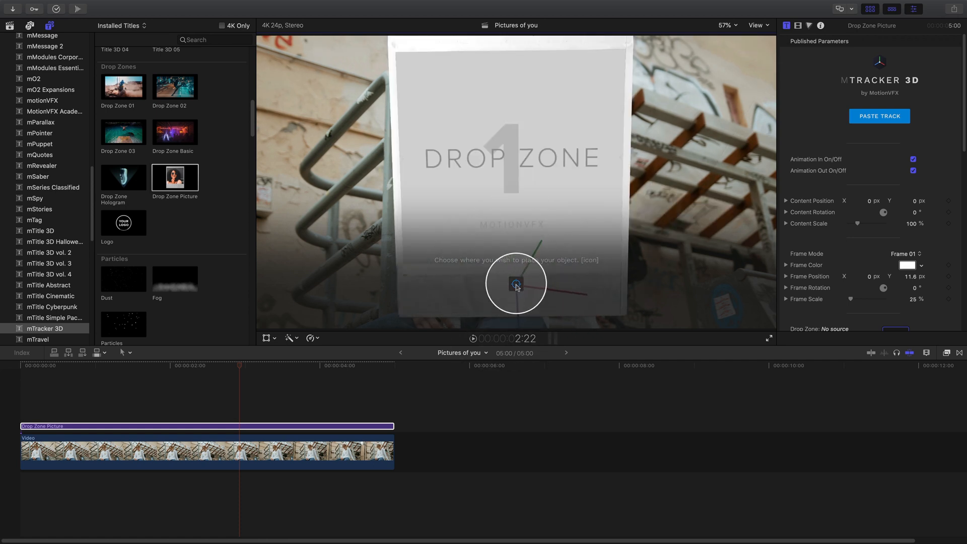
pyautogui.click(516, 284)
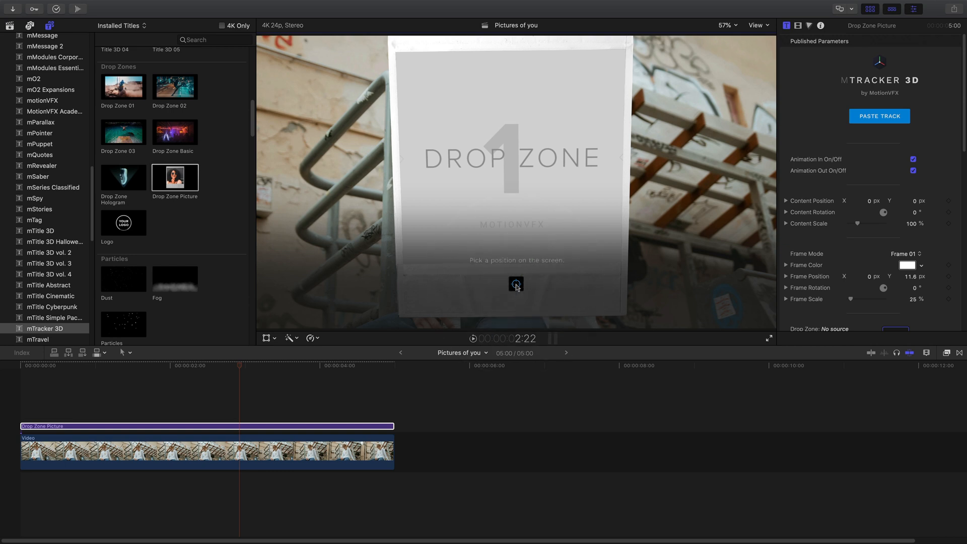
pyautogui.moveTo(671, 242)
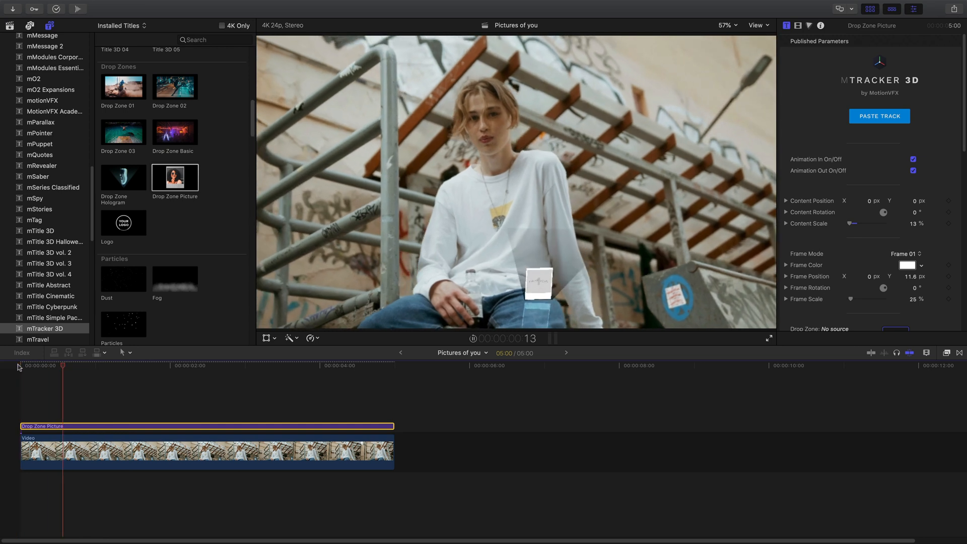
pyautogui.click(215, 364)
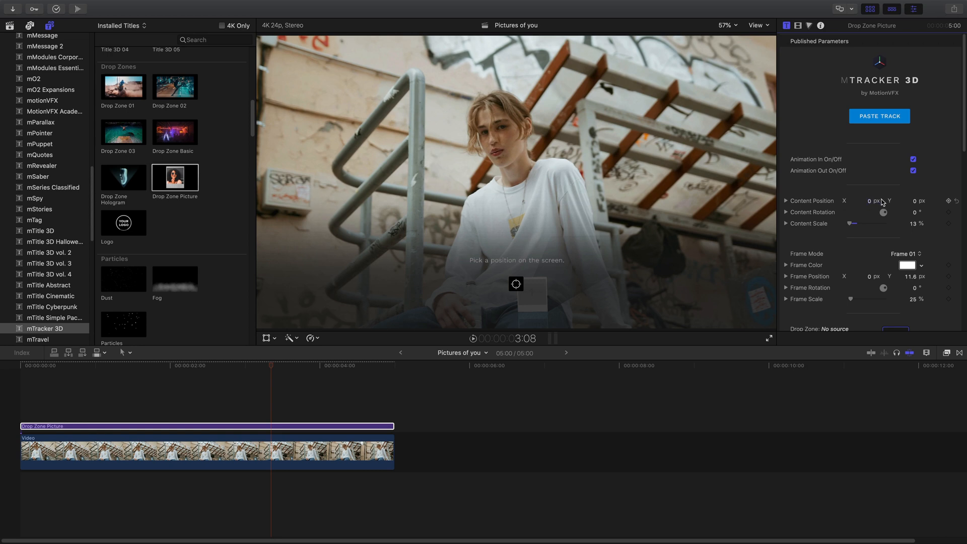
# Set Content Position Y to 11.6 px and Z to 14.89 px so the polaroid floats by the chest.
pyautogui.click(787, 201)
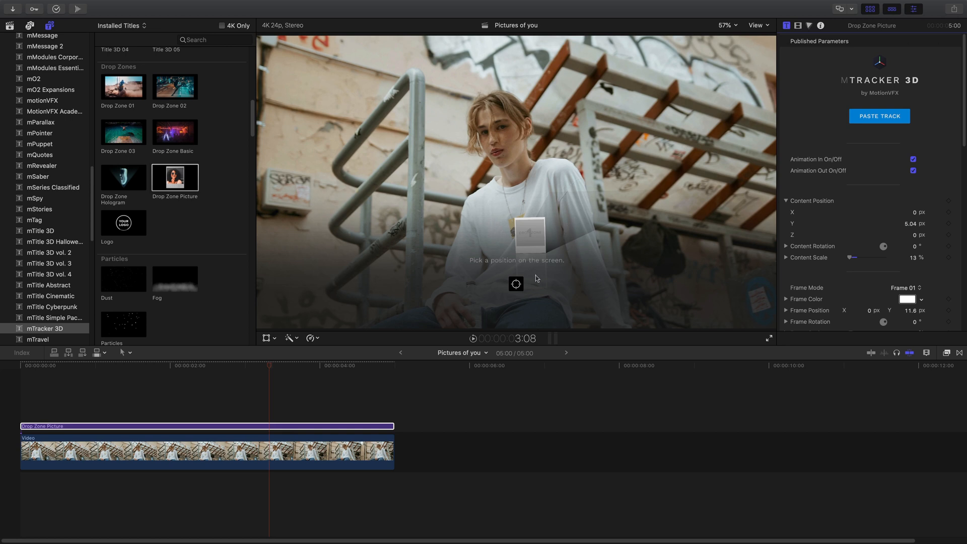
pyautogui.scroll(-3)
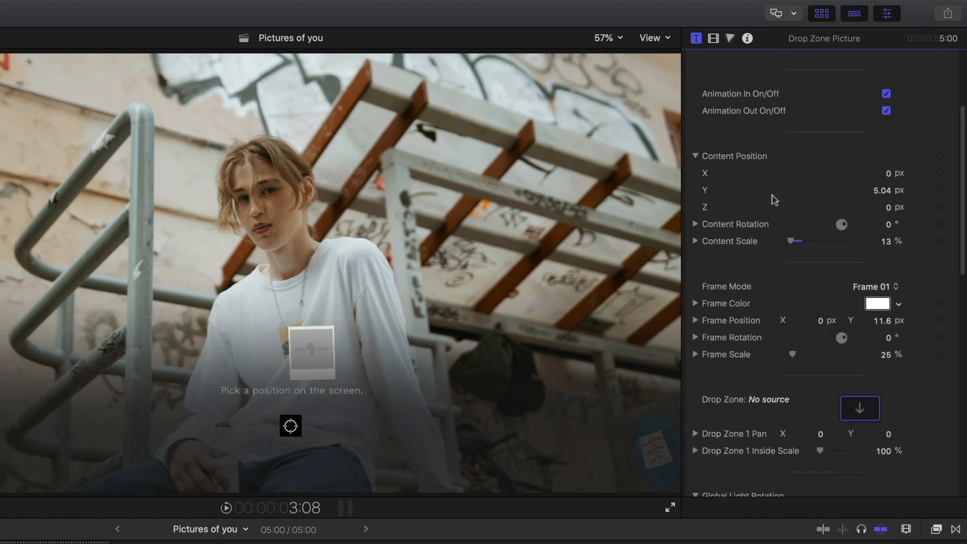
pyautogui.scroll(3)
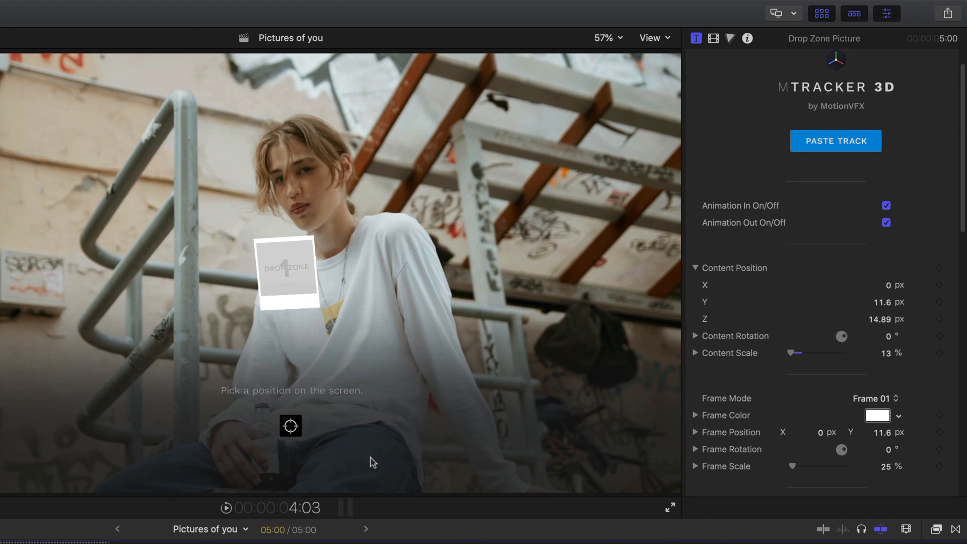
# Adjust the global light angle on the polaroid in the title's lighting settings.
pyautogui.scroll(-3)
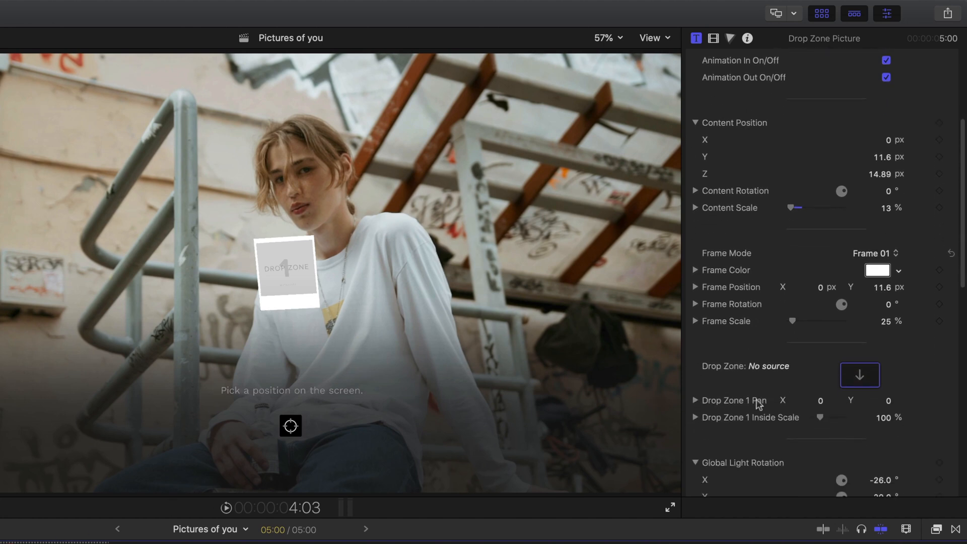
pyautogui.scroll(-3)
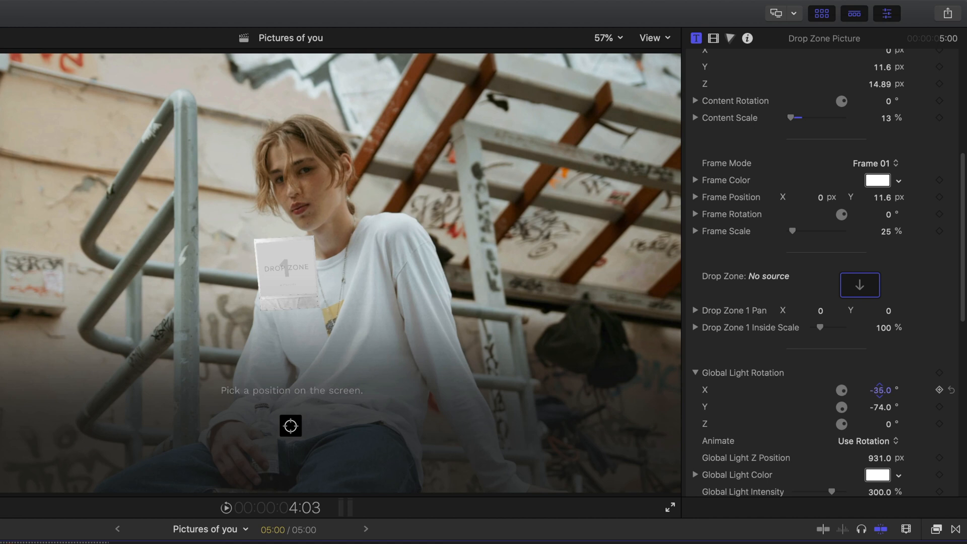
pyautogui.click(881, 390)
pyautogui.write('2')
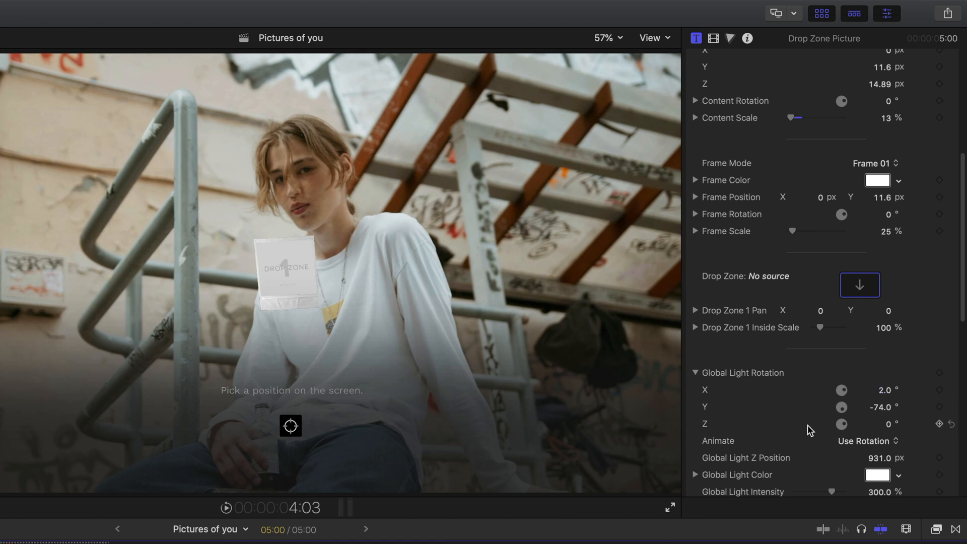
pyautogui.scroll(-3)
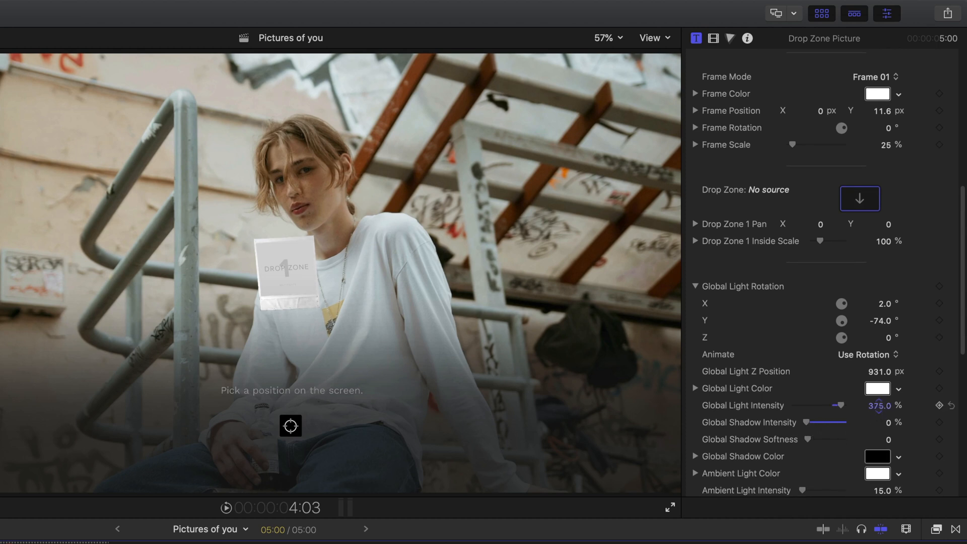
pyautogui.scroll(-3)
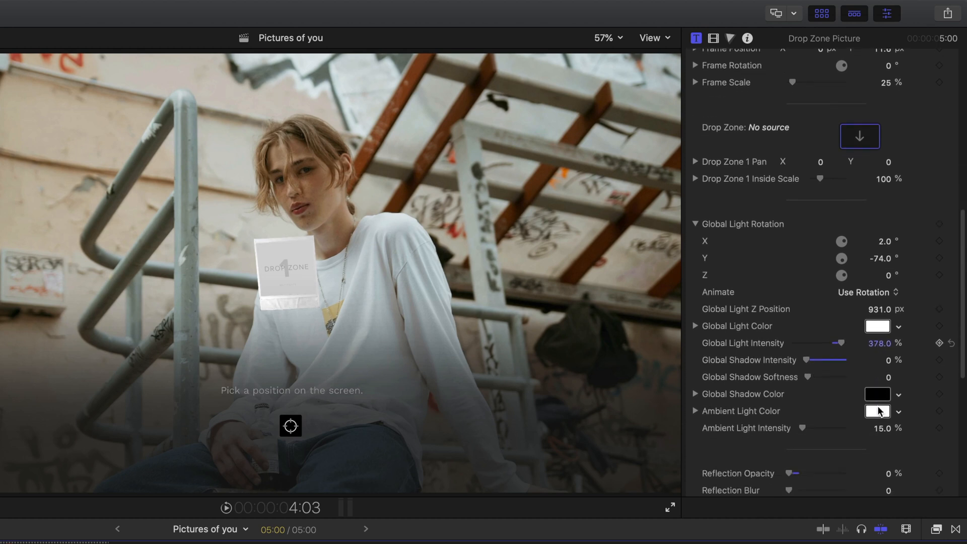
pyautogui.scroll(-3)
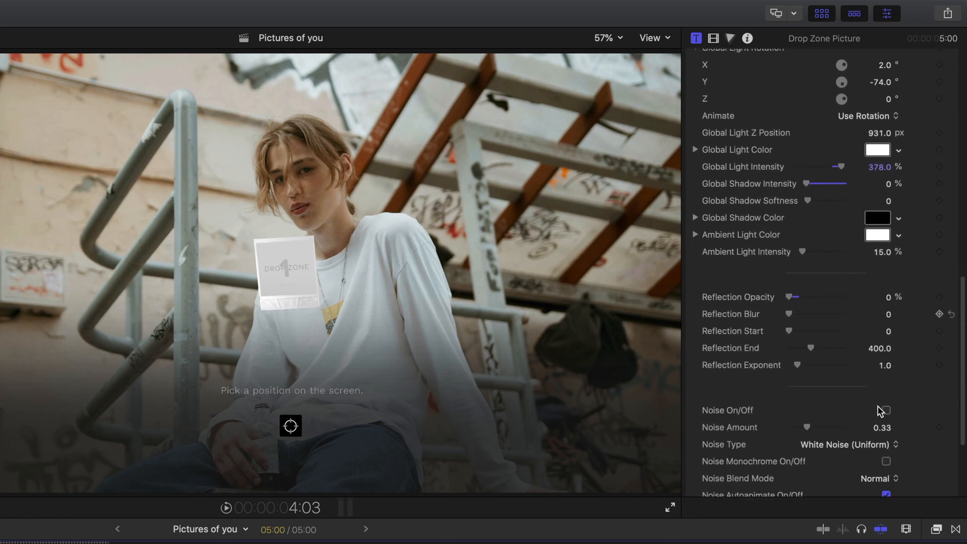
# Enable Pink Noise at amount 0.05 with 80% mix and a light blur of 4.0.
pyautogui.click(885, 411)
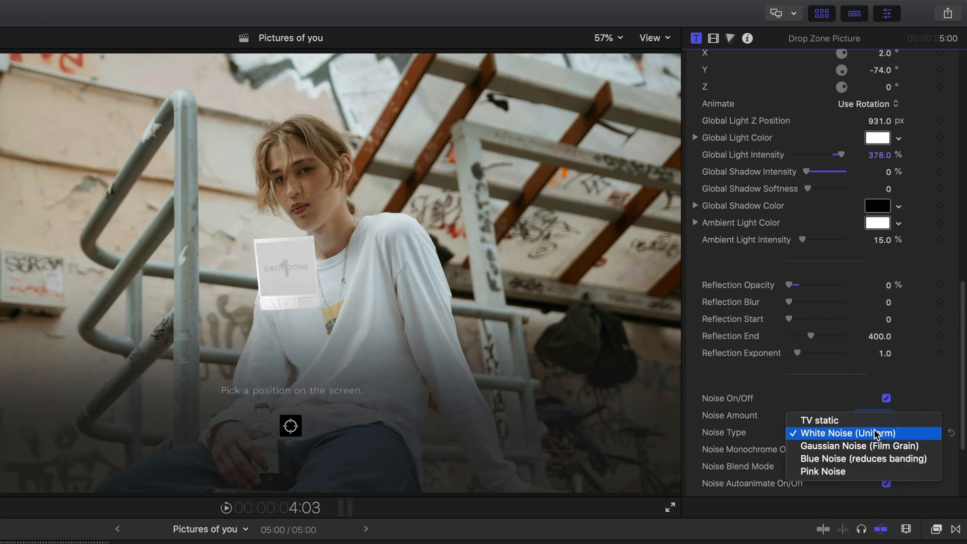
pyautogui.moveTo(871, 471)
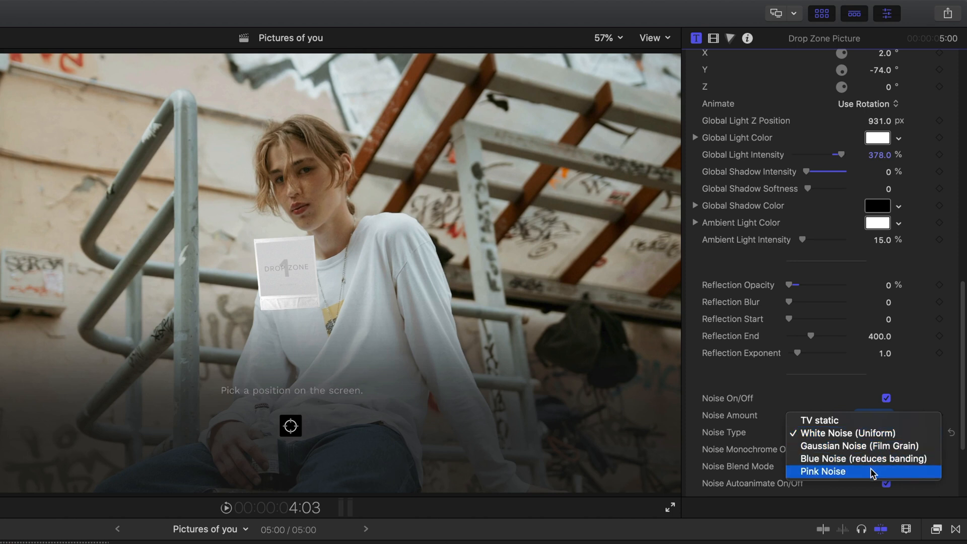
pyautogui.click(822, 471)
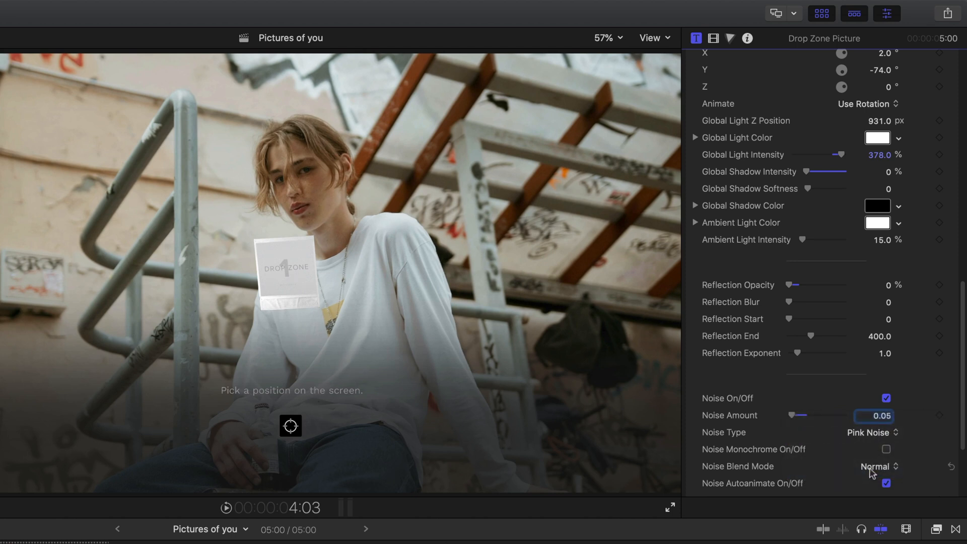
pyautogui.scroll(-3)
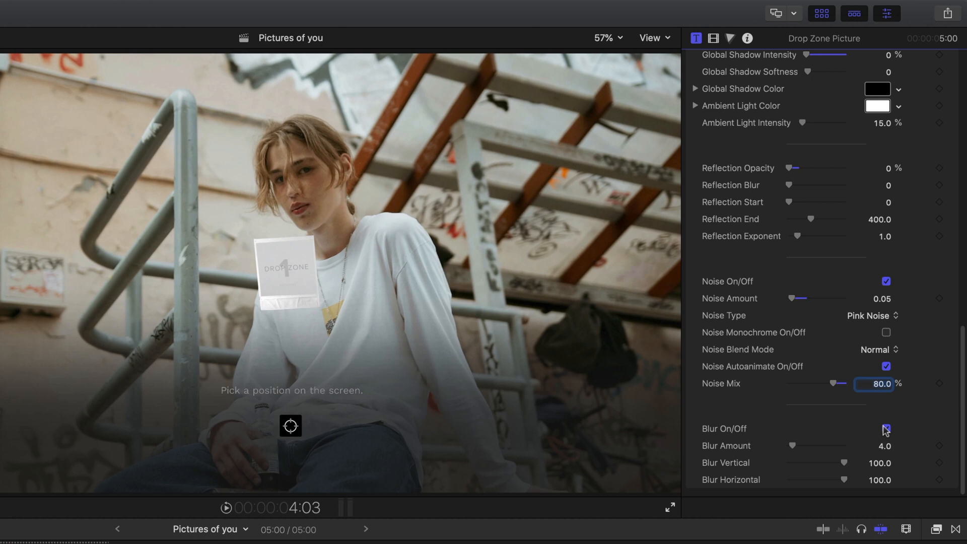
# Set Frame Mode to Frame 02 and fill the drop zone with the train carriage photo.
pyautogui.scroll(3)
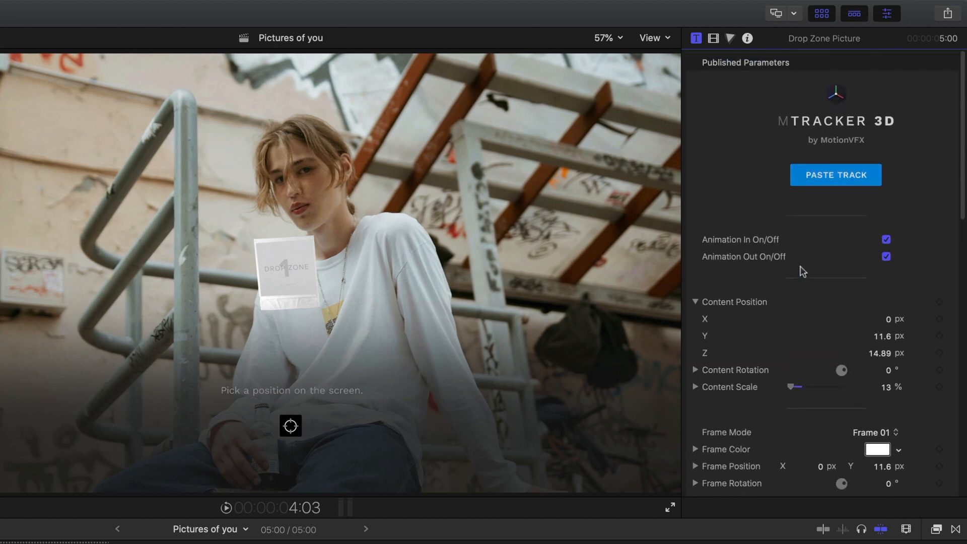
pyautogui.scroll(-3)
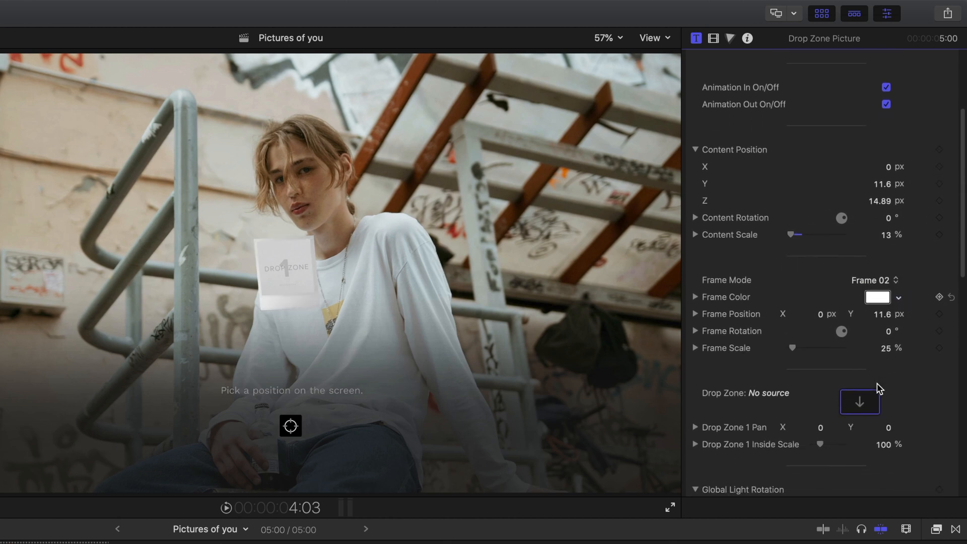
pyautogui.moveTo(859, 401)
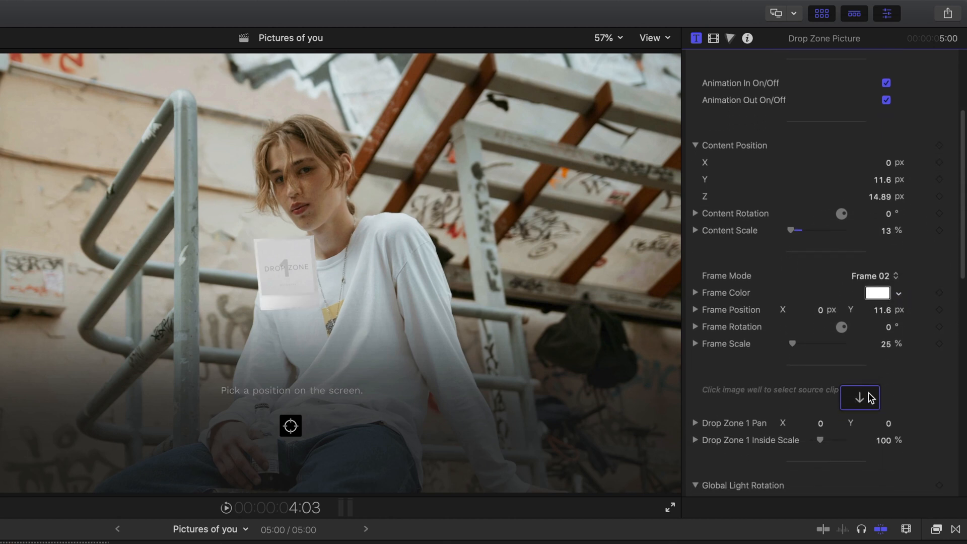
pyautogui.click(859, 397)
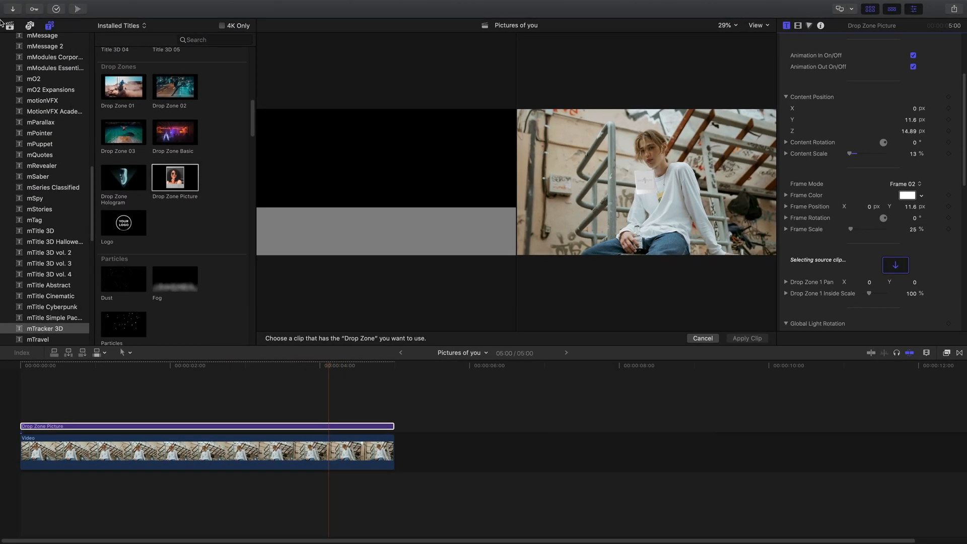
pyautogui.click(30, 25)
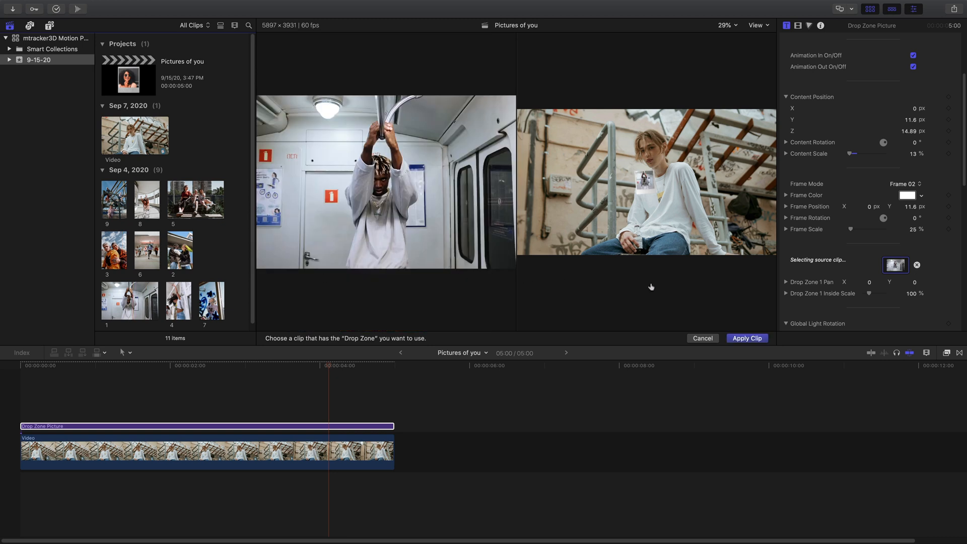
pyautogui.click(746, 338)
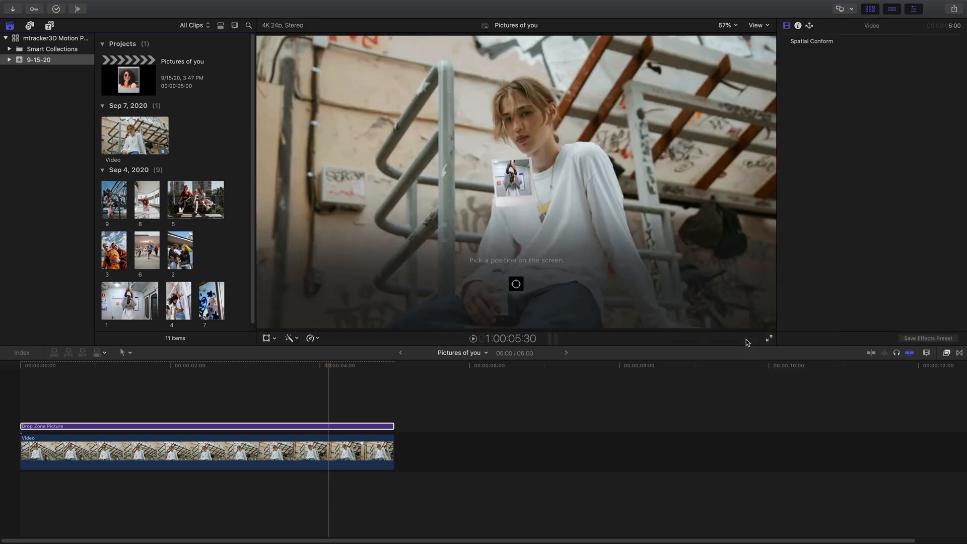
# At 150% viewer zoom, set Drop Zone 1 Pan X 4.0, Y -11.8 and Inside Scale 108%.
pyautogui.click(726, 25)
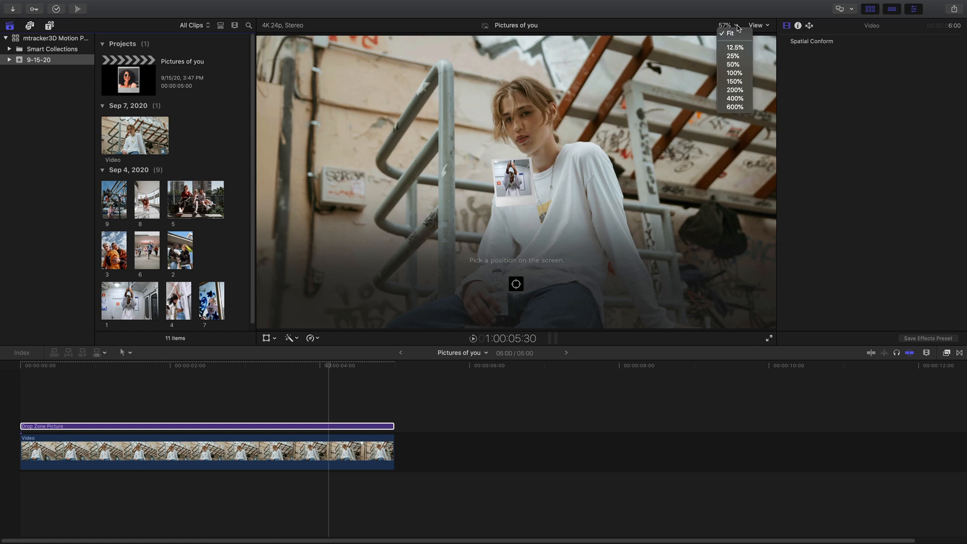
pyautogui.click(734, 81)
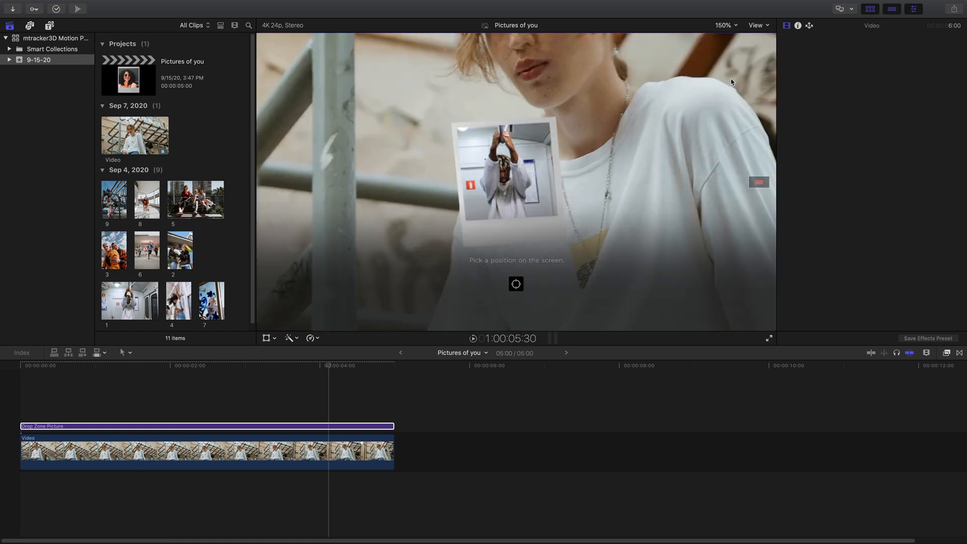
pyautogui.click(821, 25)
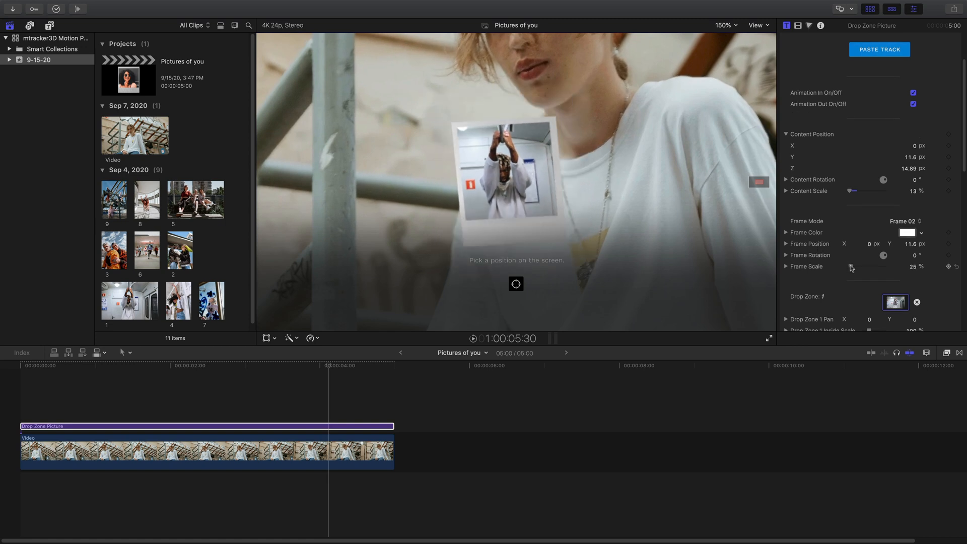
pyautogui.scroll(-3)
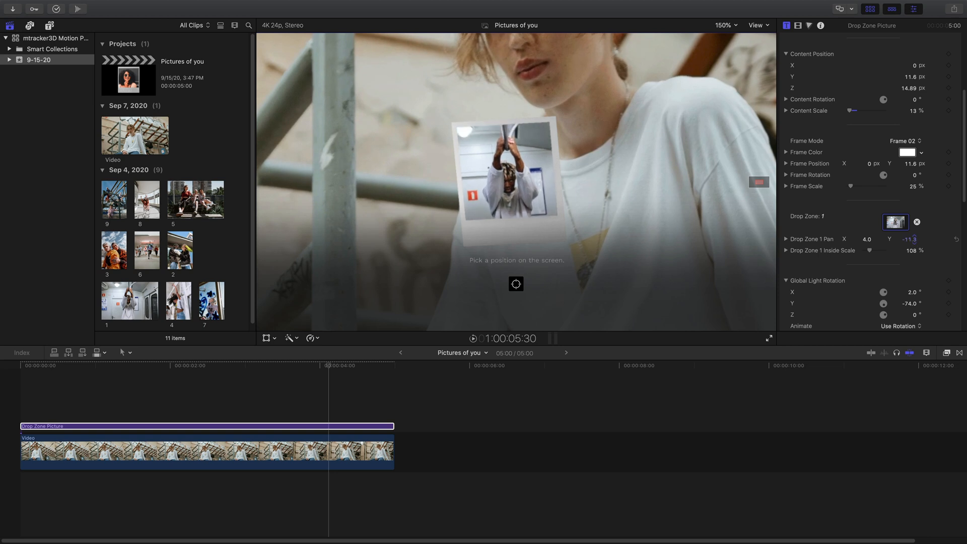
pyautogui.click(725, 25)
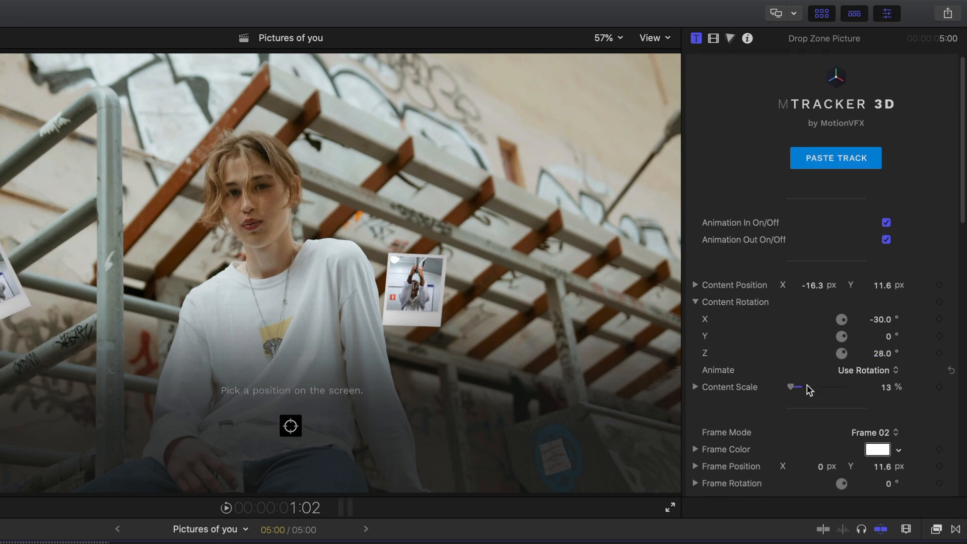
# Reveal the duplicated title's Frame Rotation axes to set X 29 and Y 11.
pyautogui.scroll(-3)
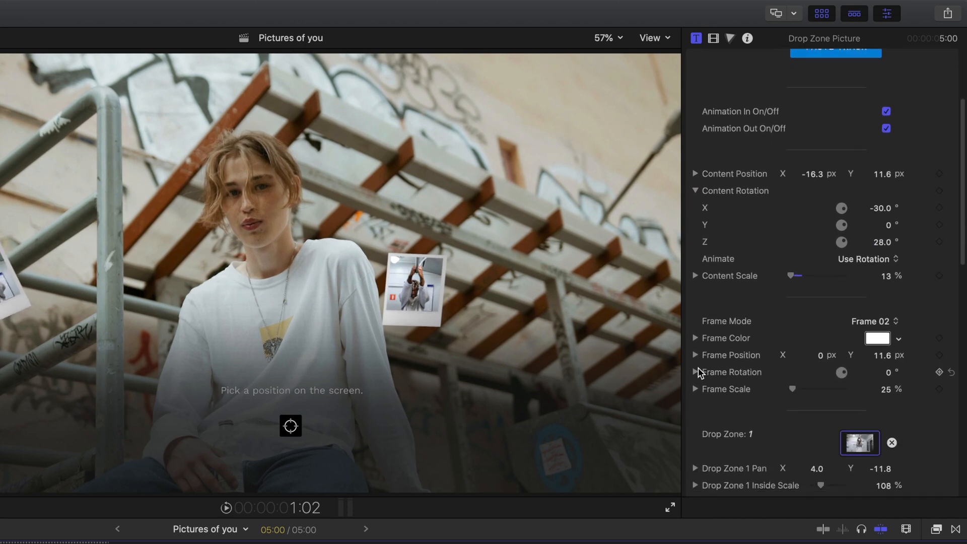
pyautogui.click(696, 371)
pyautogui.write('11')
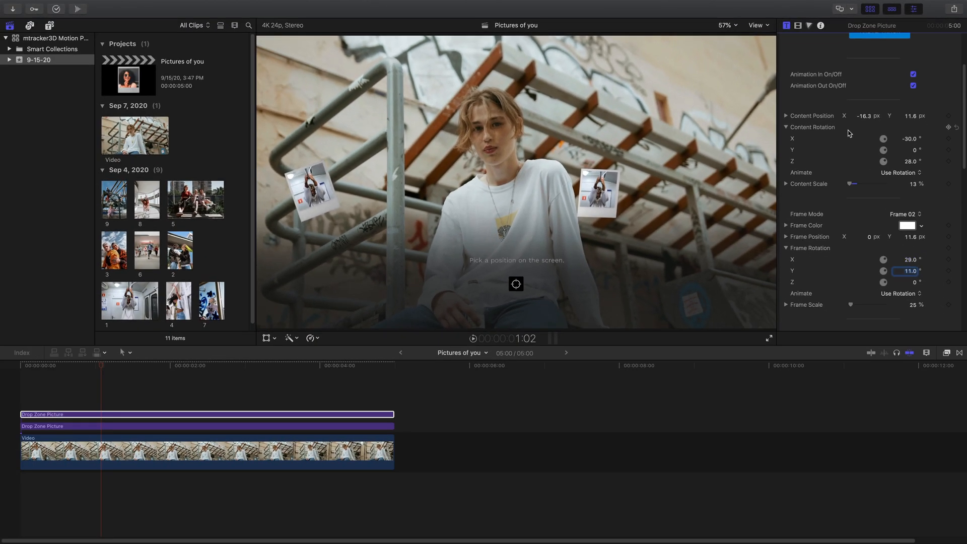
# Apply the couple-with-dog photo to a new copy and adjust its content rotation and vertical pan.
pyautogui.scroll(-3)
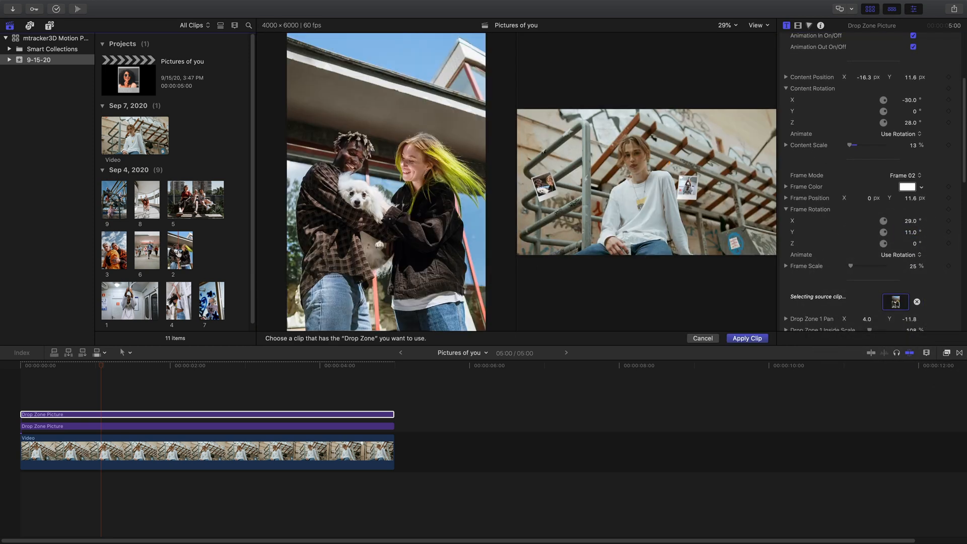
pyautogui.click(746, 338)
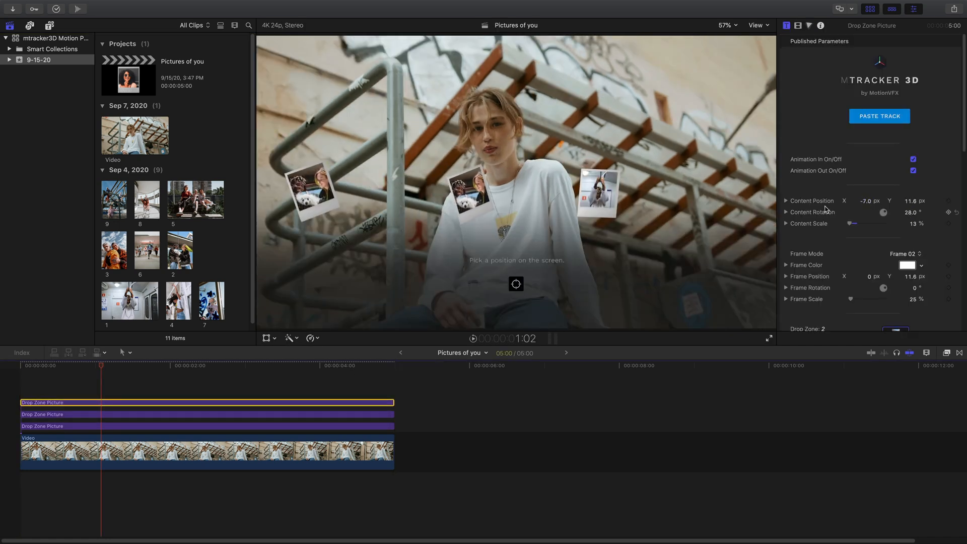
pyautogui.click(787, 212)
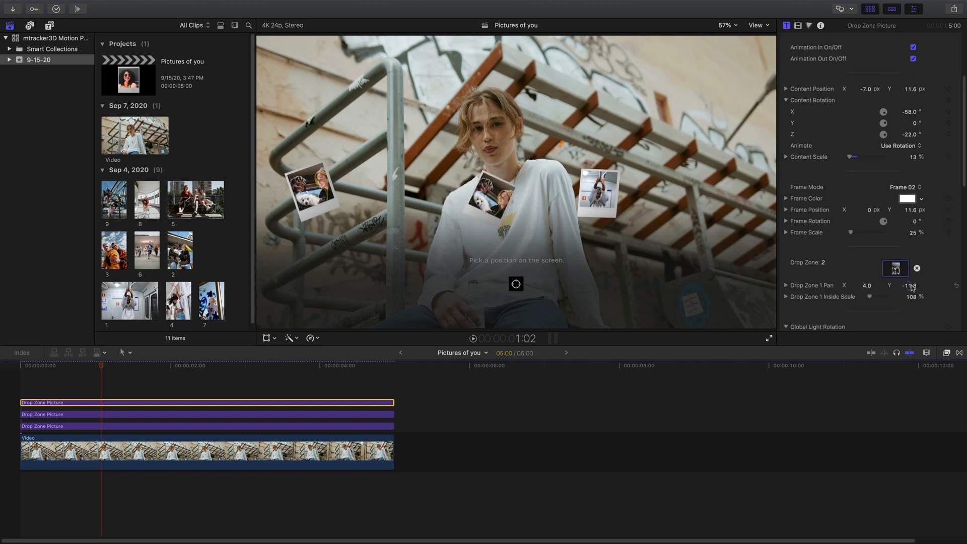
pyautogui.click(787, 220)
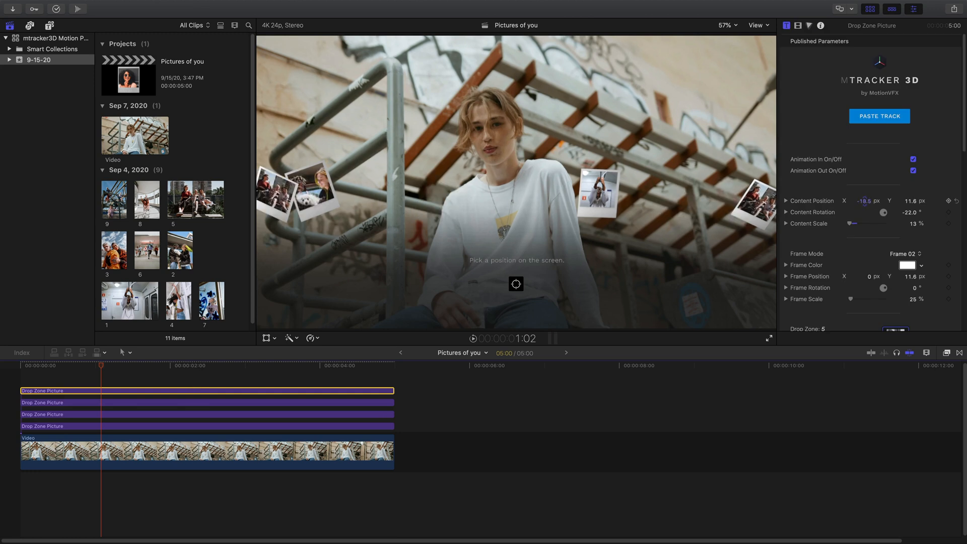
# Position the polaroid at X 4.16, Y 12.14, Z 26 and switch Frame Mode to Frame 01.
pyautogui.click(787, 201)
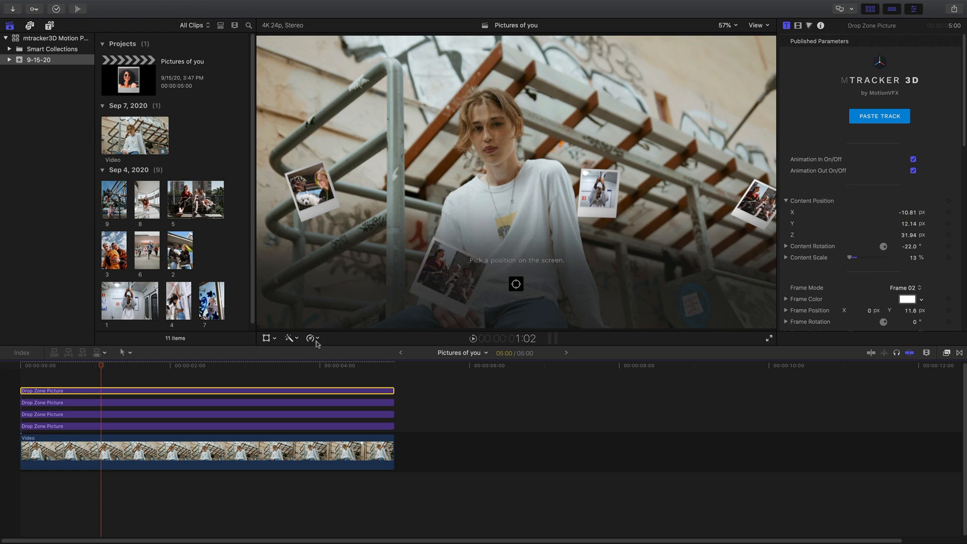
pyautogui.click(246, 365)
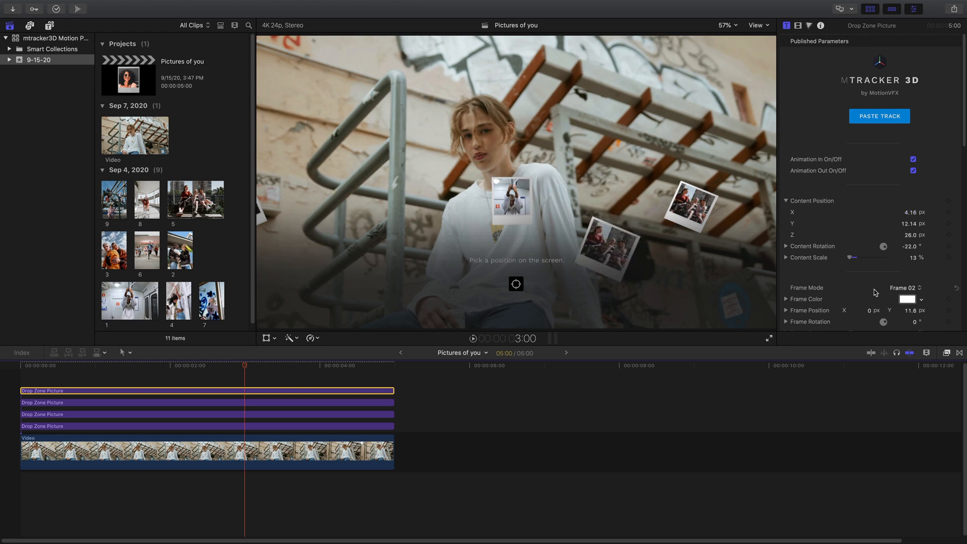
pyautogui.click(905, 287)
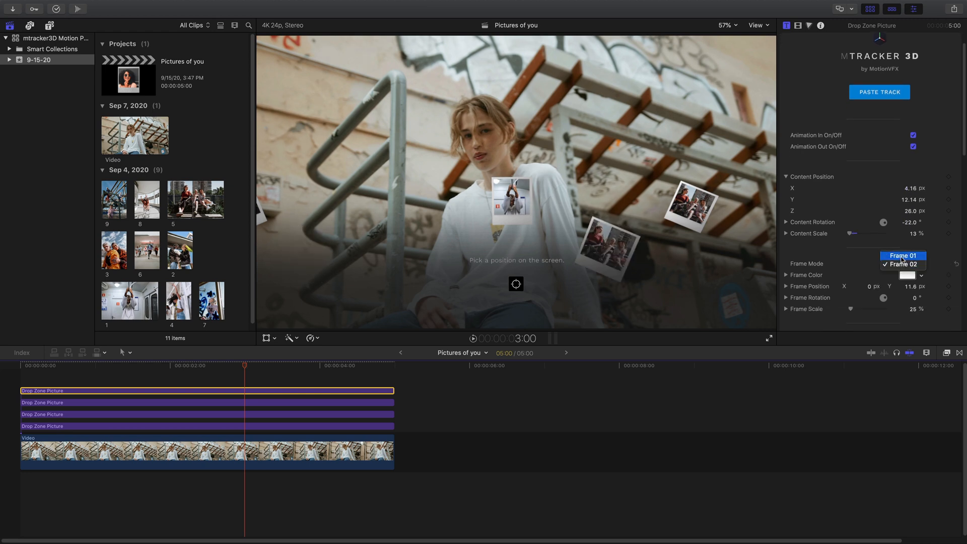
pyautogui.click(902, 255)
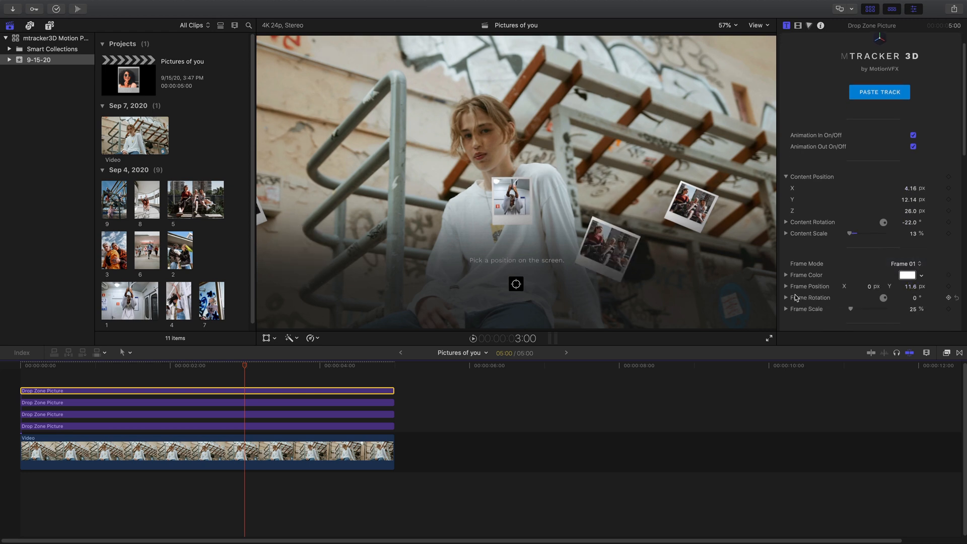
# Set Content Position Y 18.11, Z 46.88 and Frame Rotation X 56.4, Y -8.7.
pyautogui.click(787, 298)
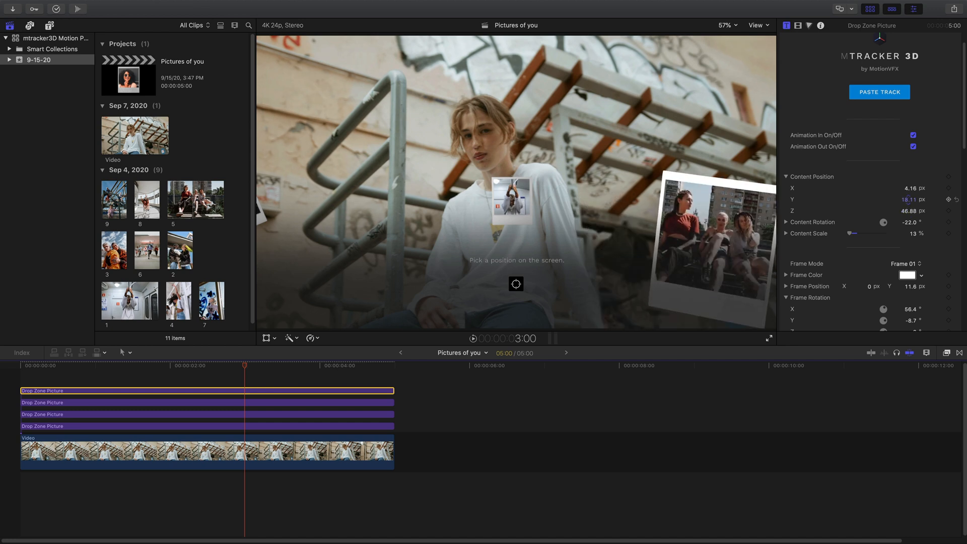
pyautogui.scroll(-3)
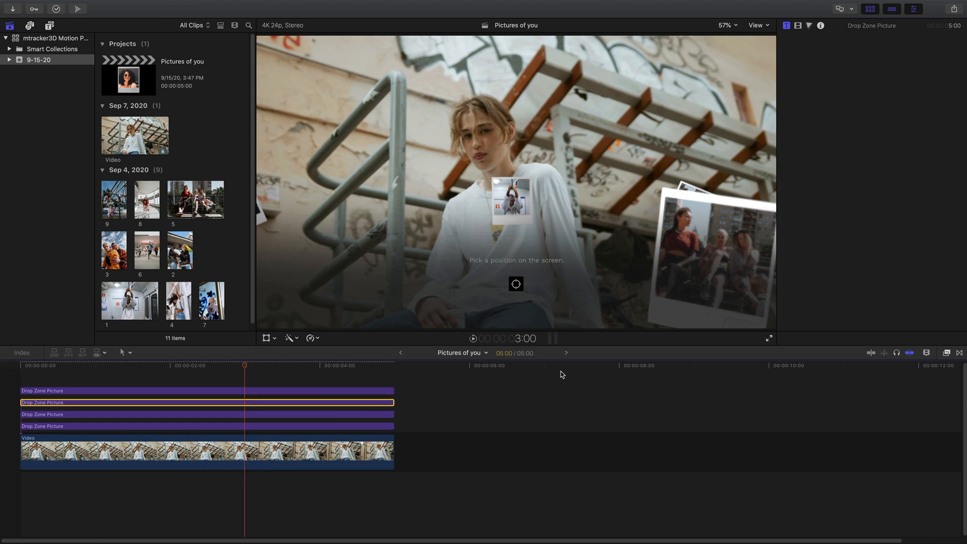
pyautogui.scroll(-3)
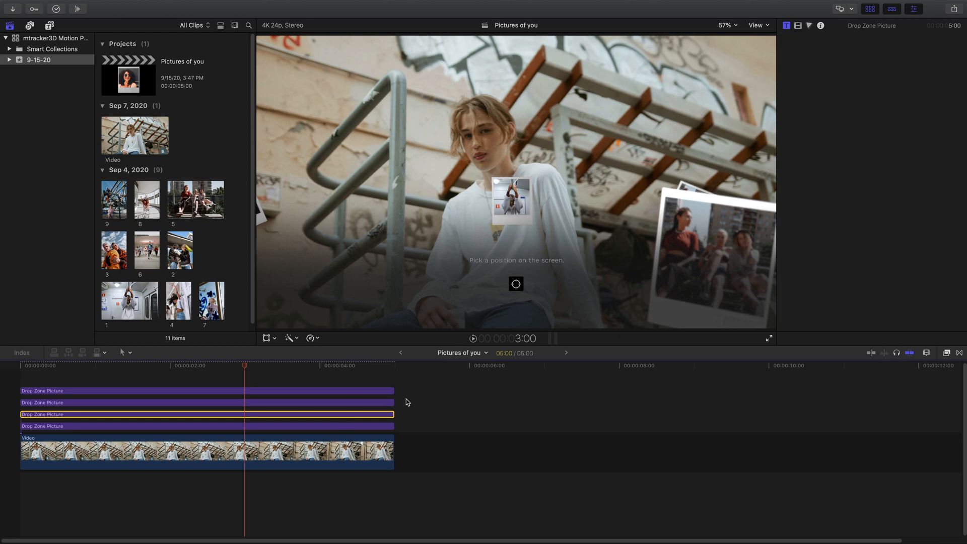
pyautogui.scroll(-3)
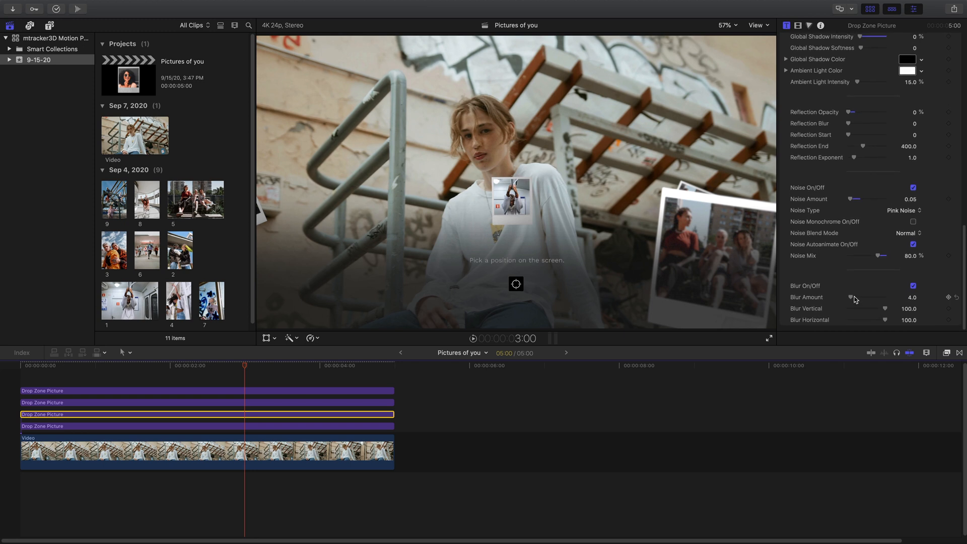